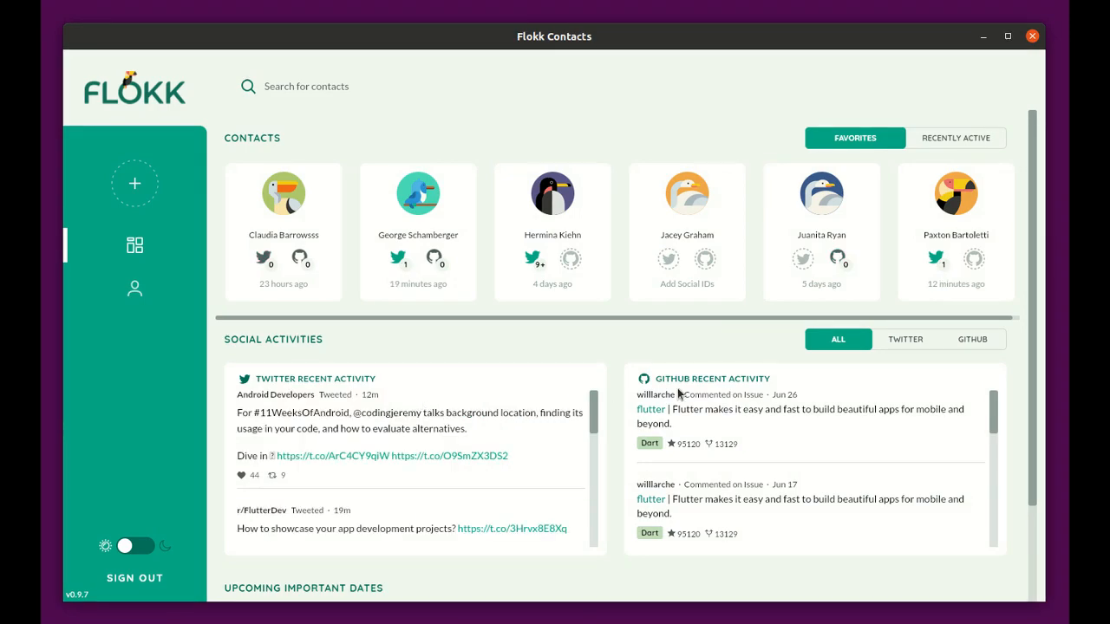
# - Scroll the dashboard feed and filter social activity to GitHub only, Twitter only, then all again
pyautogui.scroll(-3)
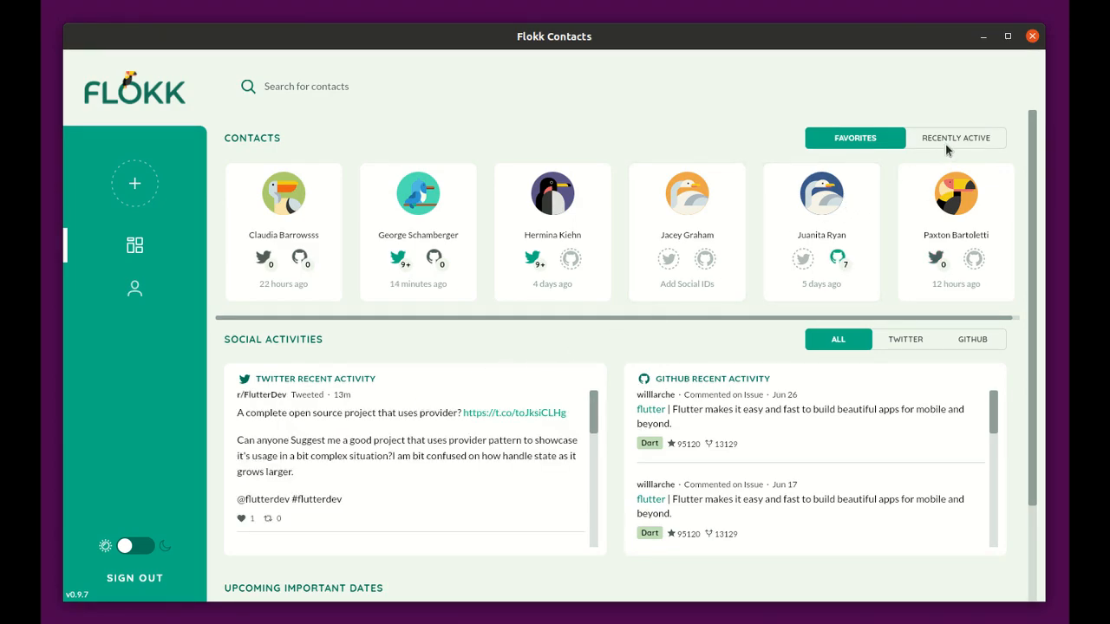
pyautogui.scroll(-3)
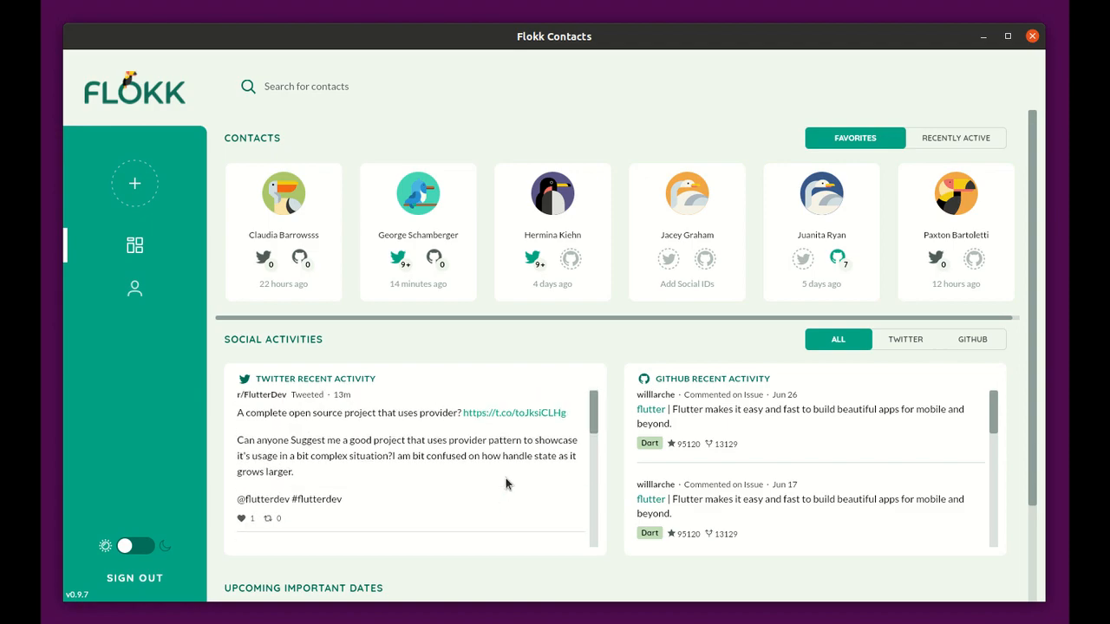
pyautogui.scroll(-3)
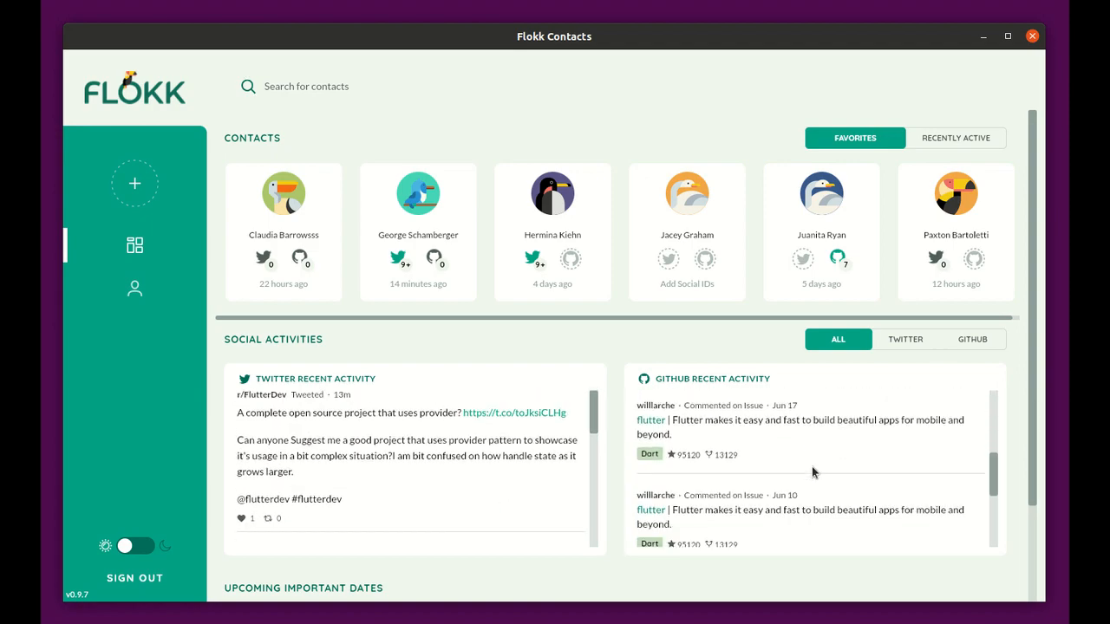
pyautogui.scroll(-3)
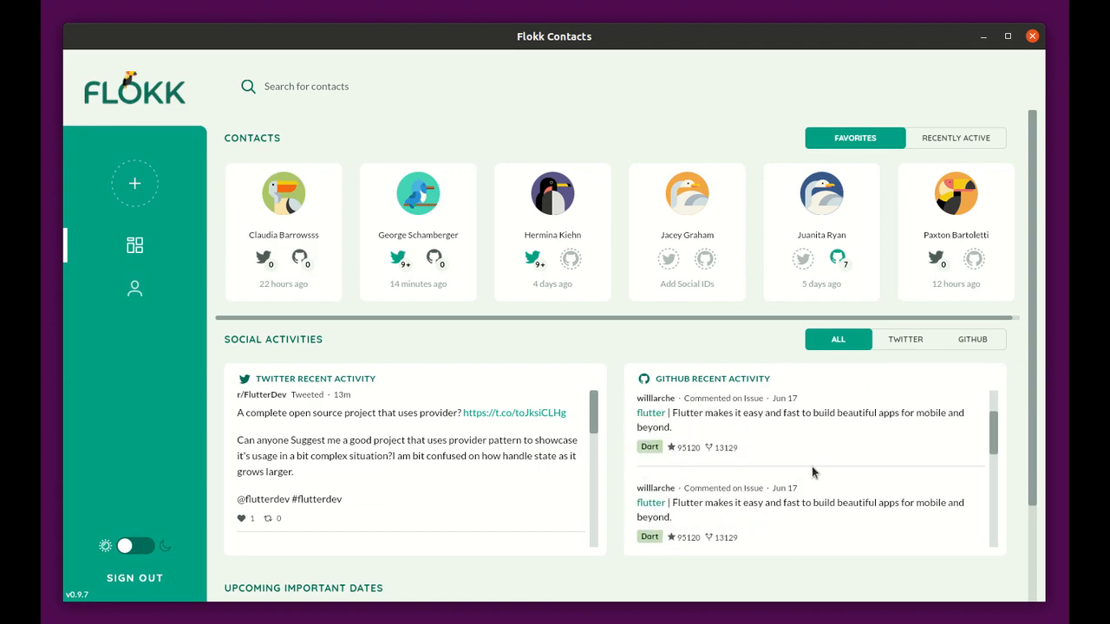
pyautogui.click(905, 338)
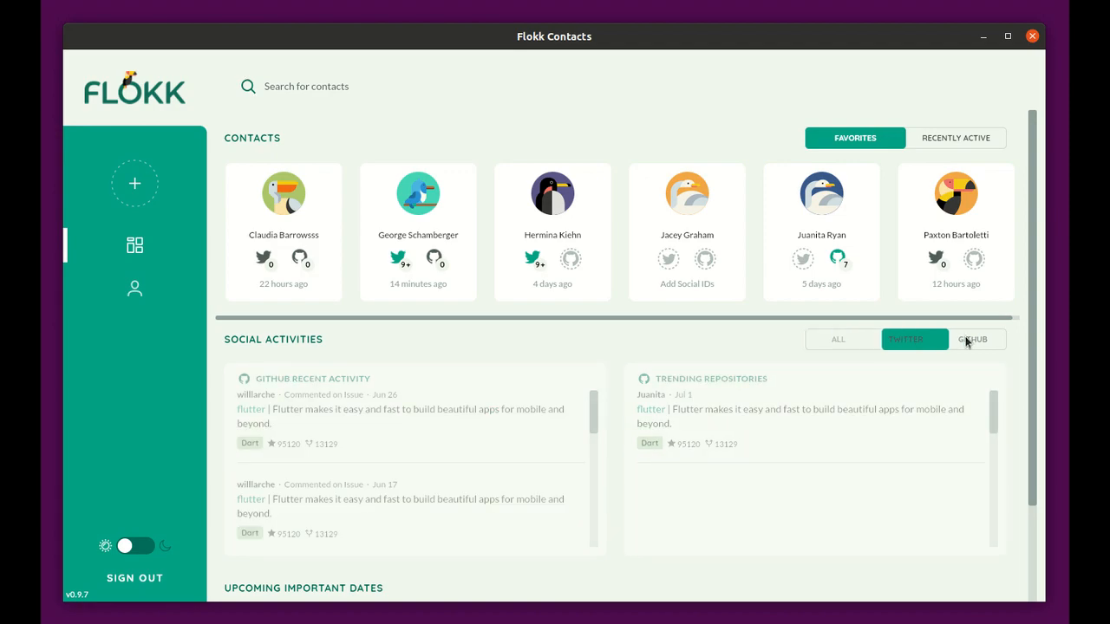
pyautogui.click(971, 339)
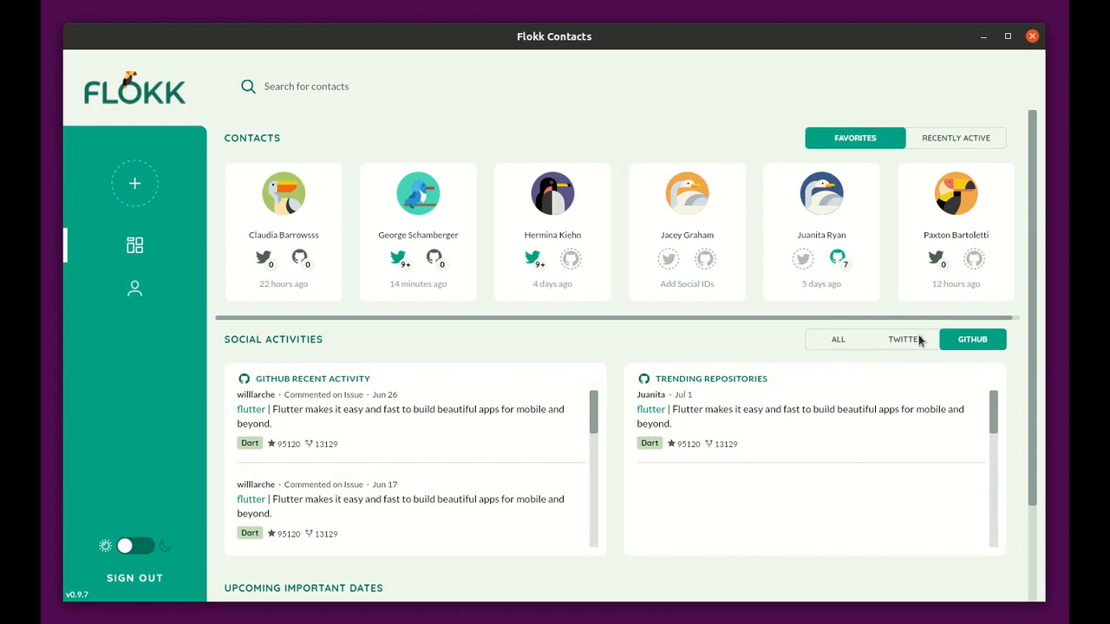
pyautogui.click(906, 339)
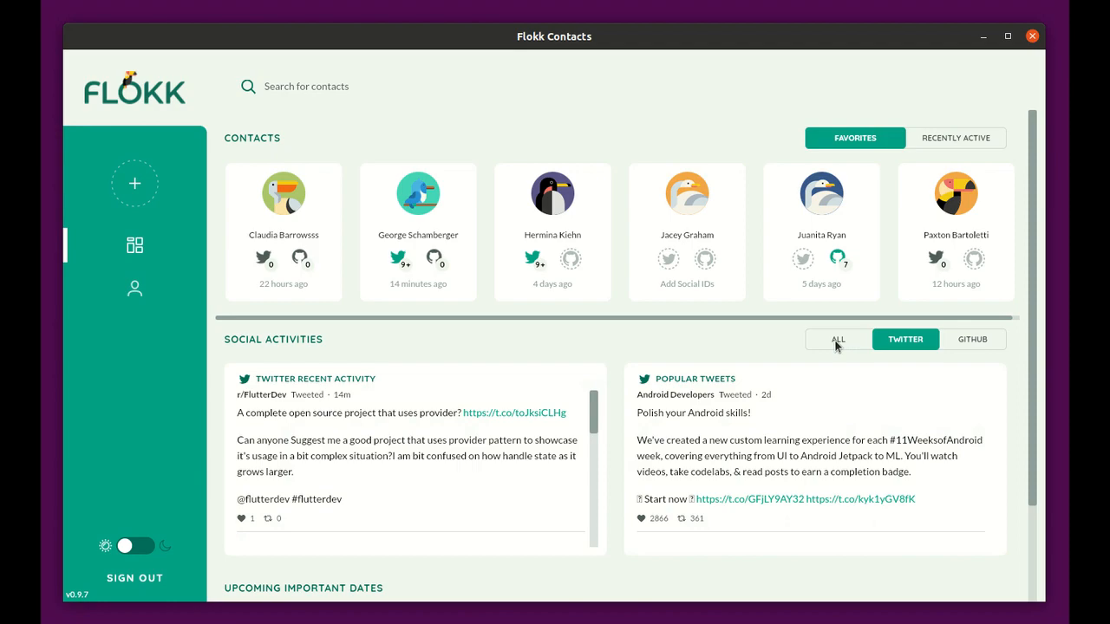
pyautogui.click(838, 338)
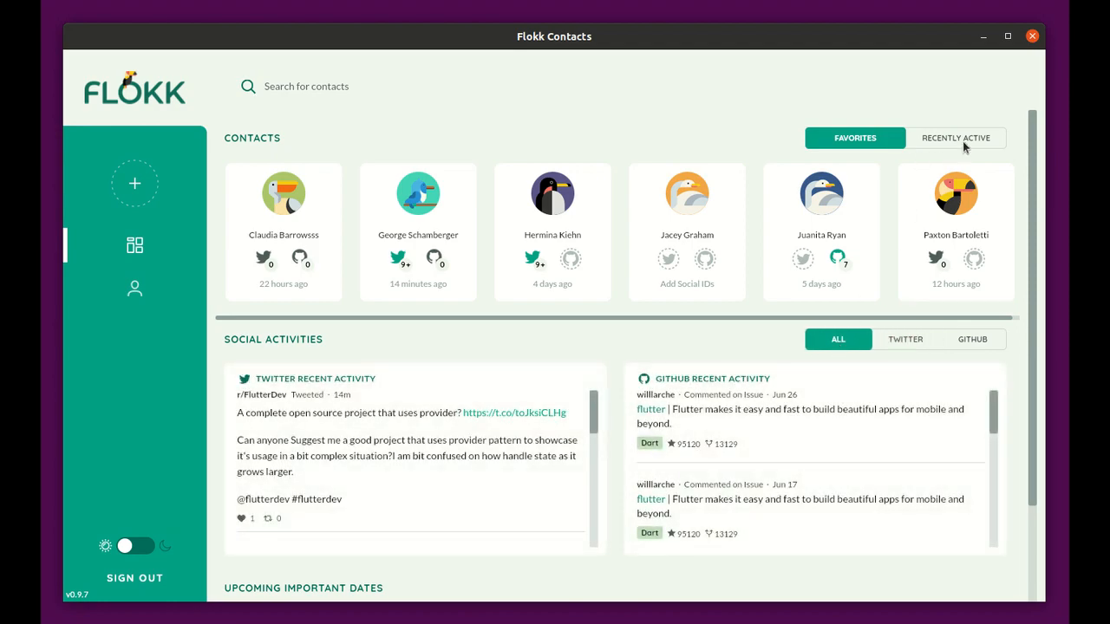
pyautogui.click(954, 139)
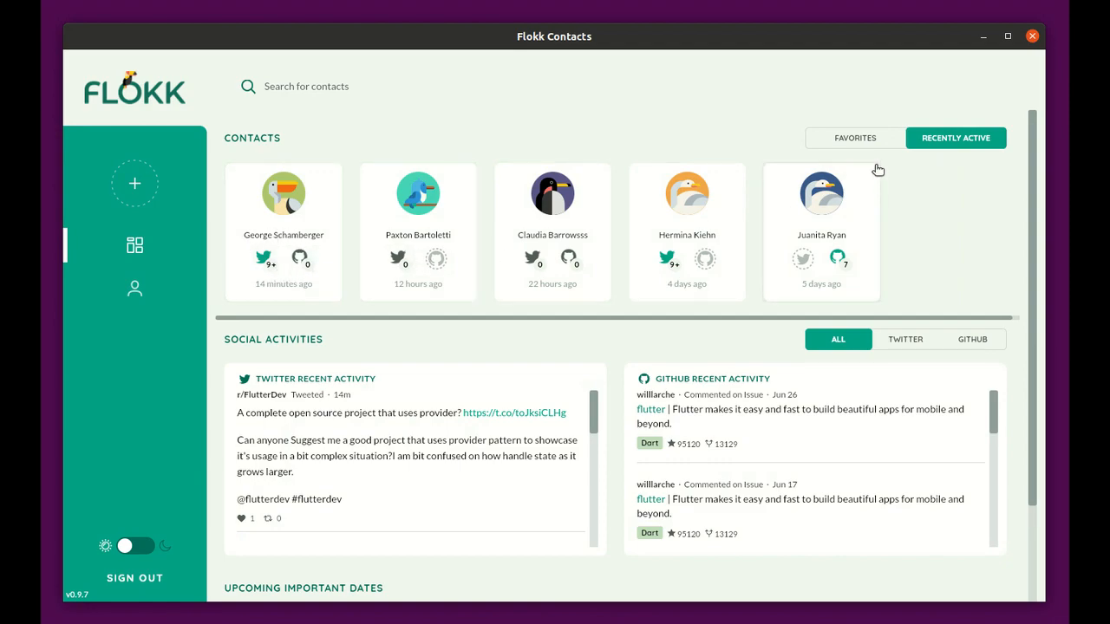
pyautogui.click(854, 138)
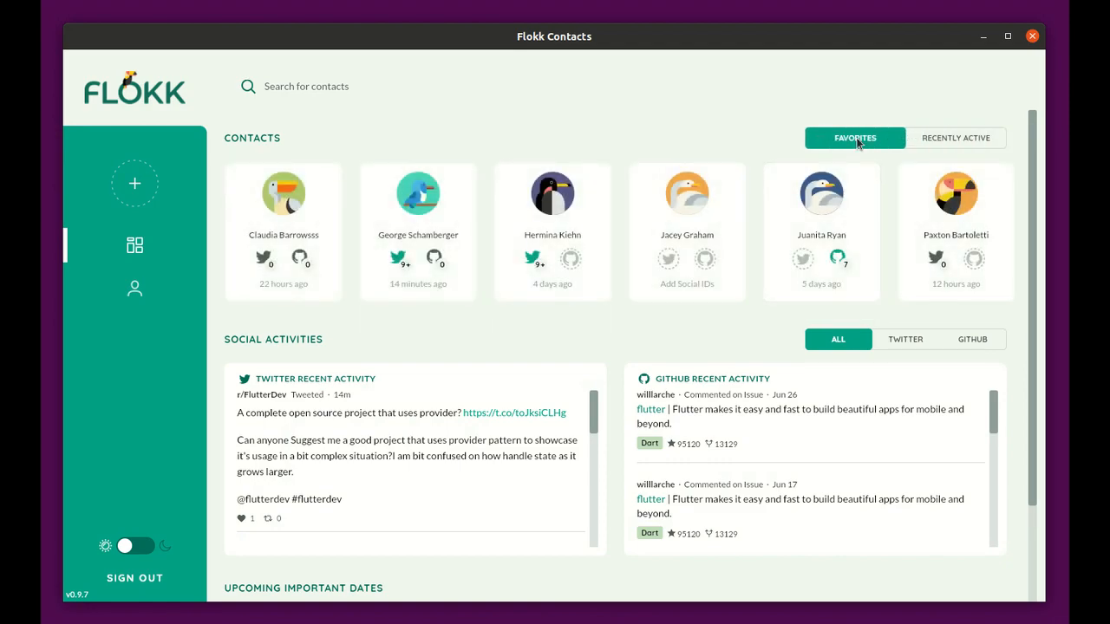
pyautogui.moveTo(517, 380)
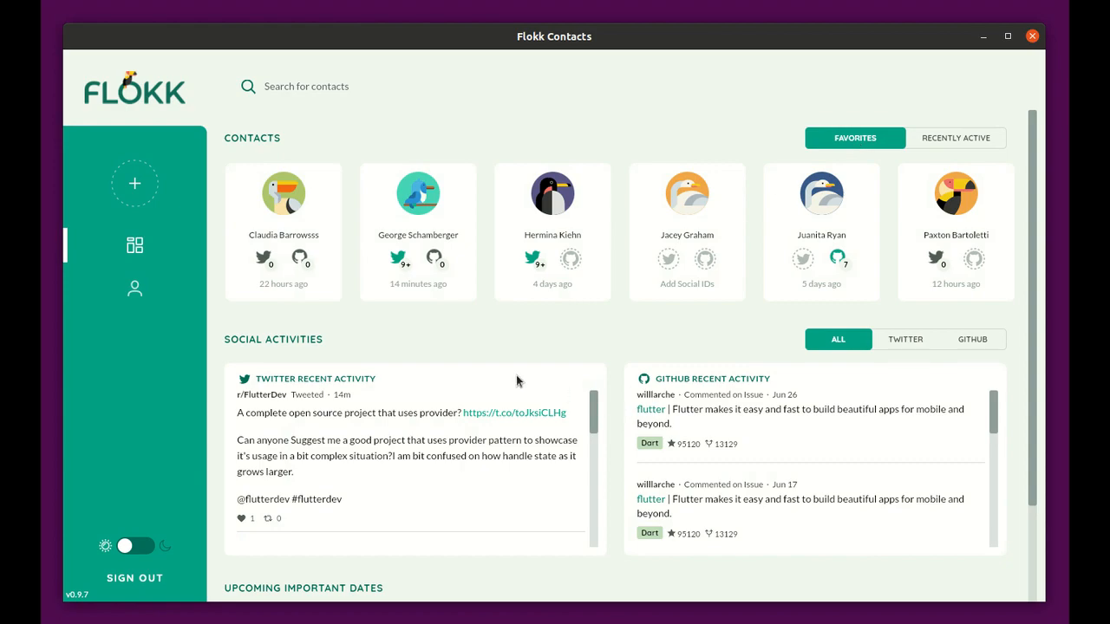
pyautogui.click(418, 194)
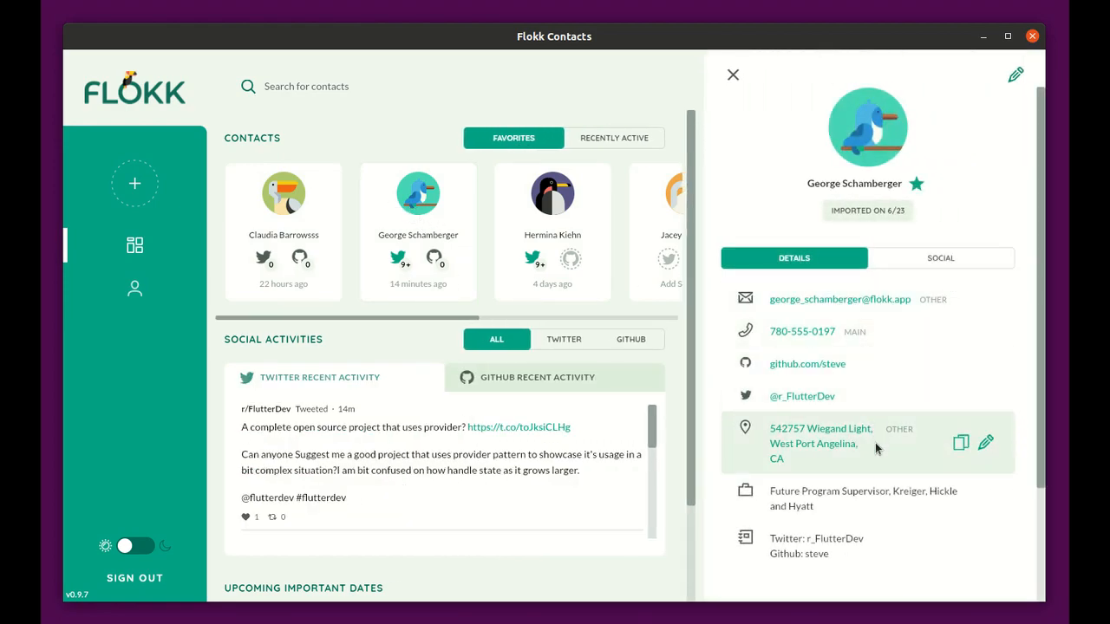
pyautogui.click(940, 257)
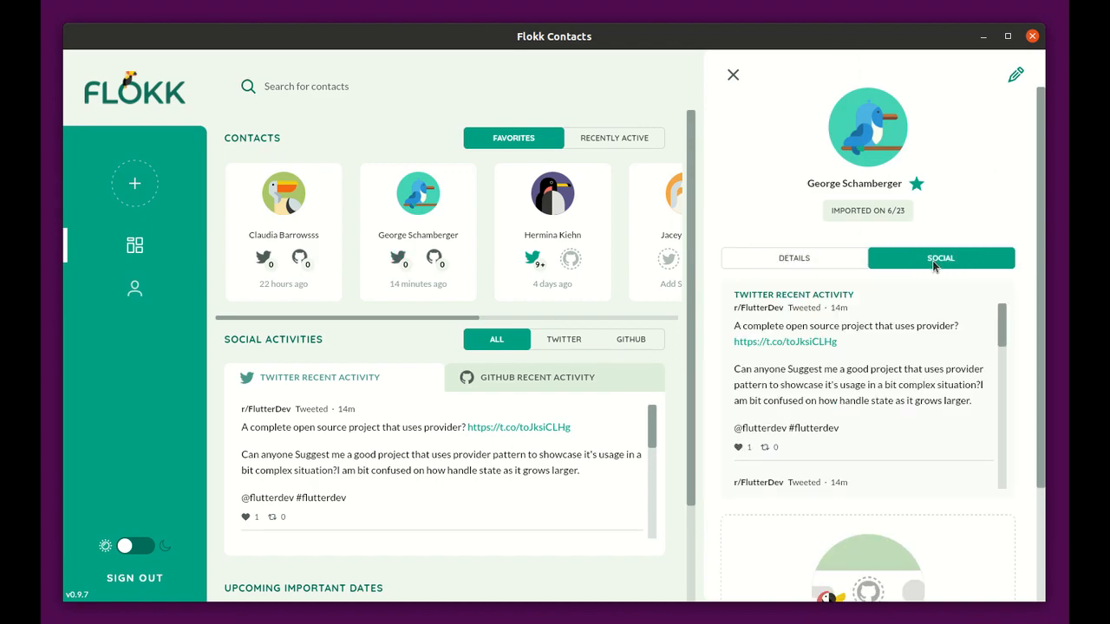
pyautogui.scroll(-3)
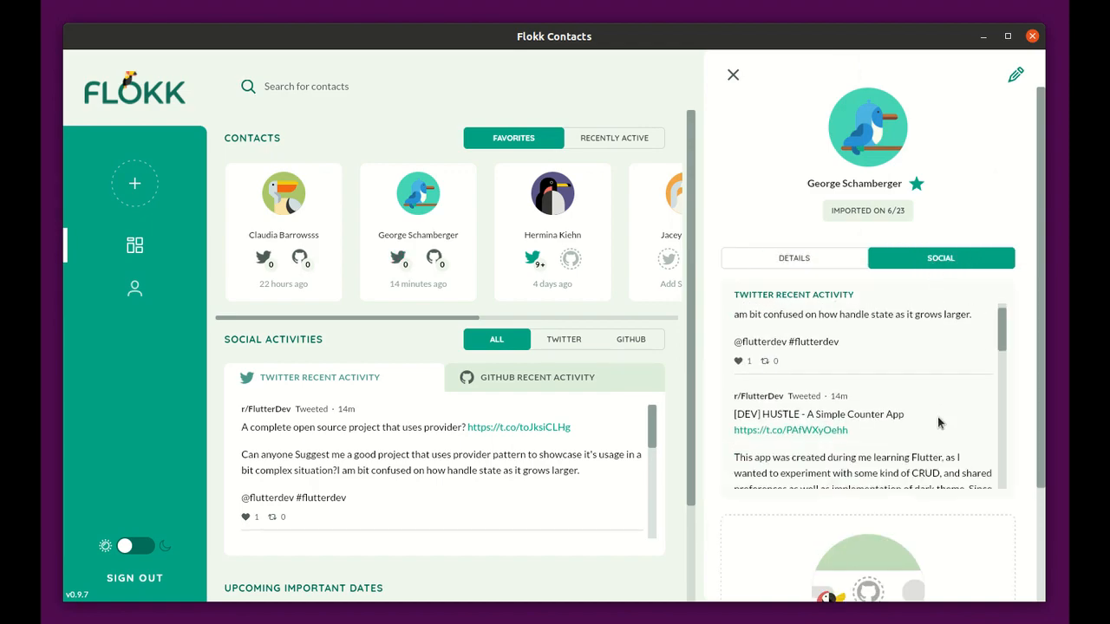
pyautogui.scroll(-3)
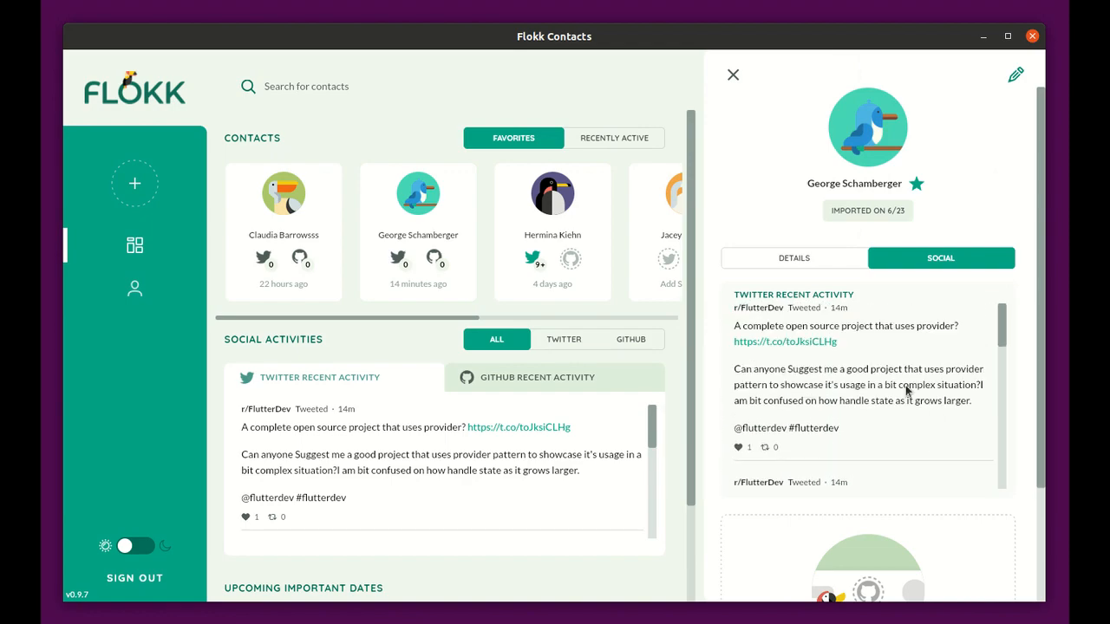
pyautogui.click(732, 75)
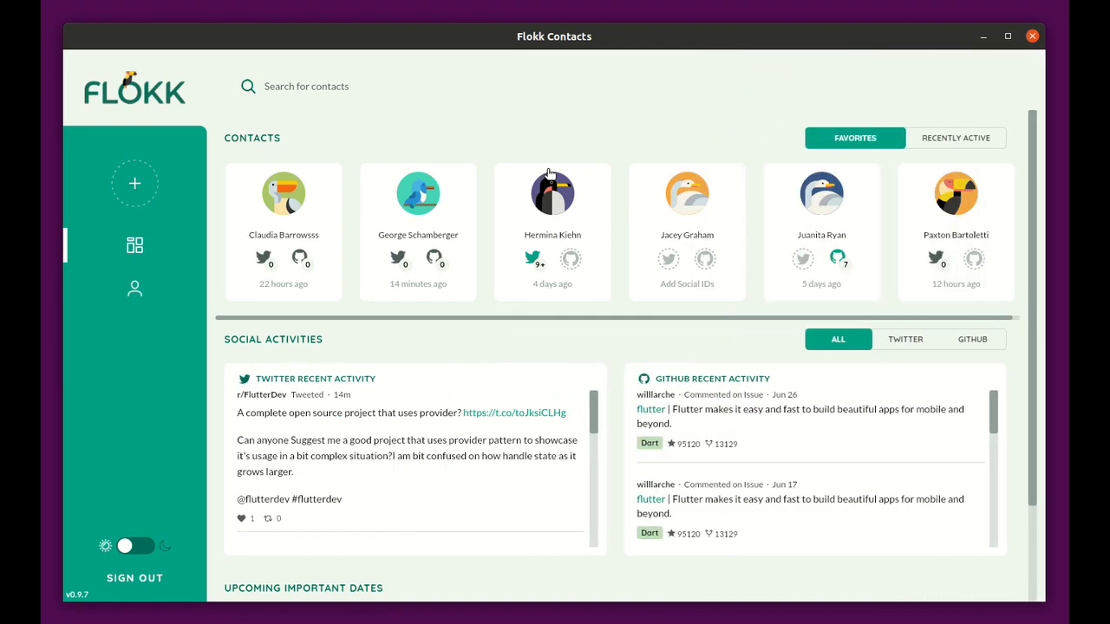
pyautogui.click(135, 288)
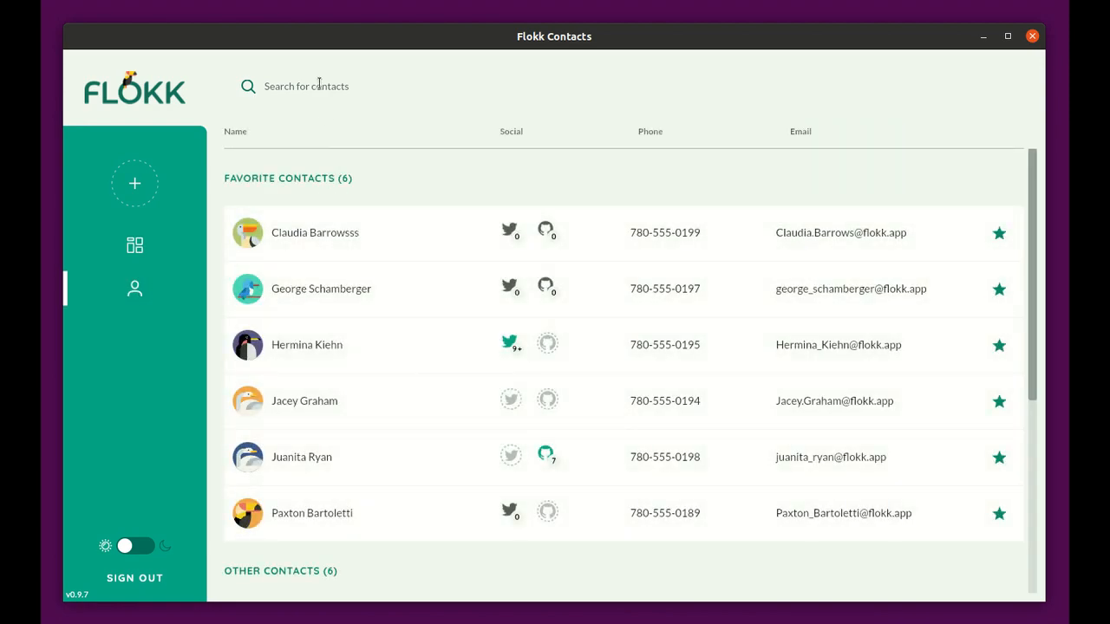
pyautogui.write('ju')
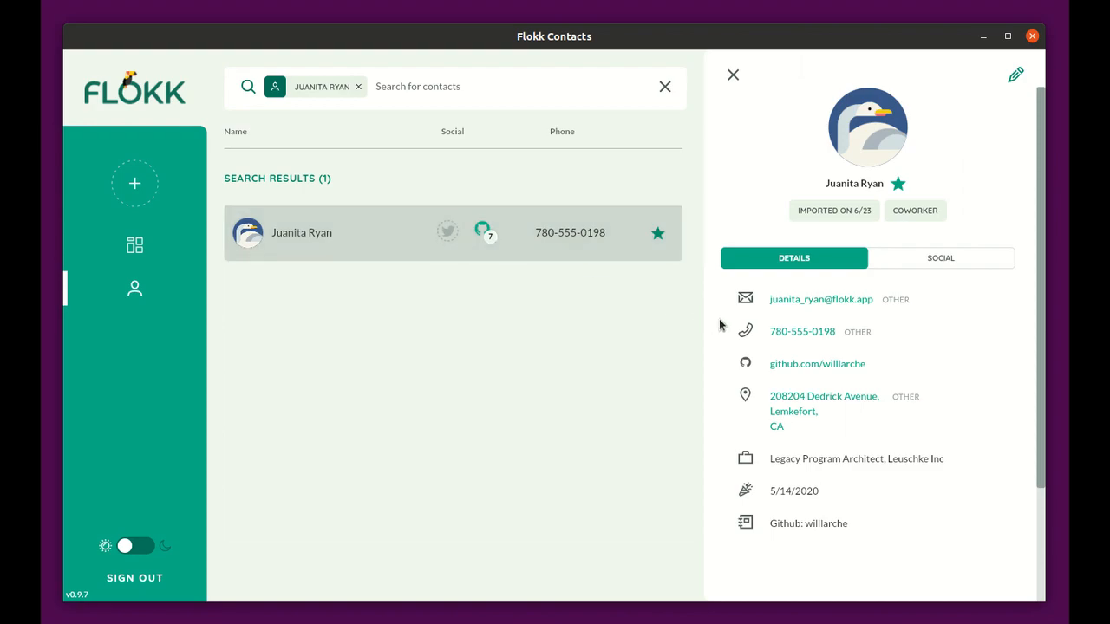
pyautogui.click(1016, 73)
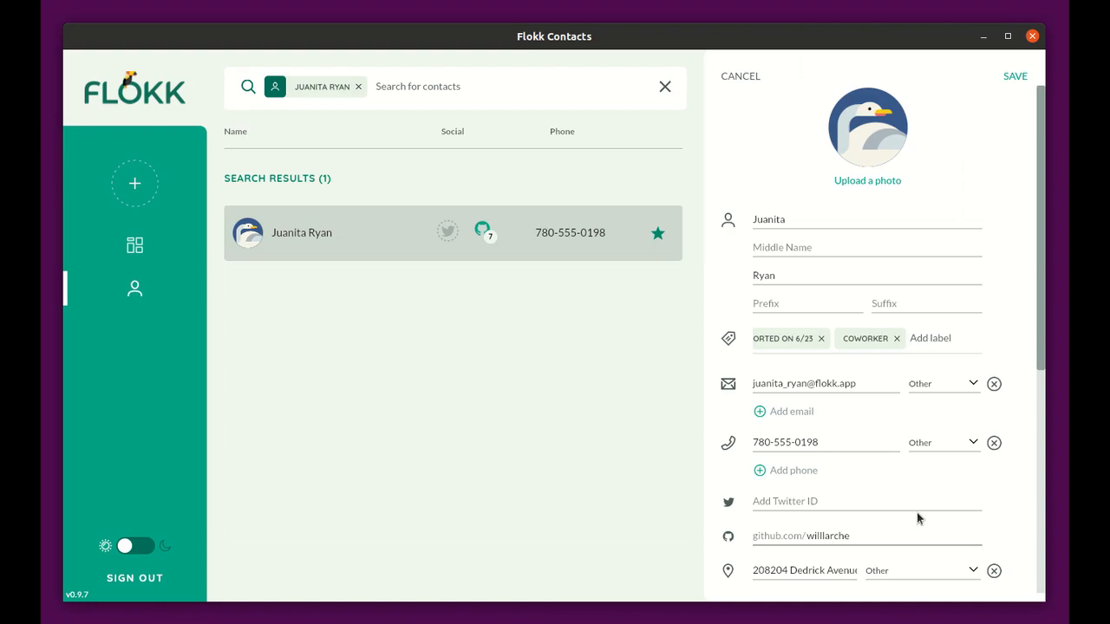
pyautogui.scroll(-3)
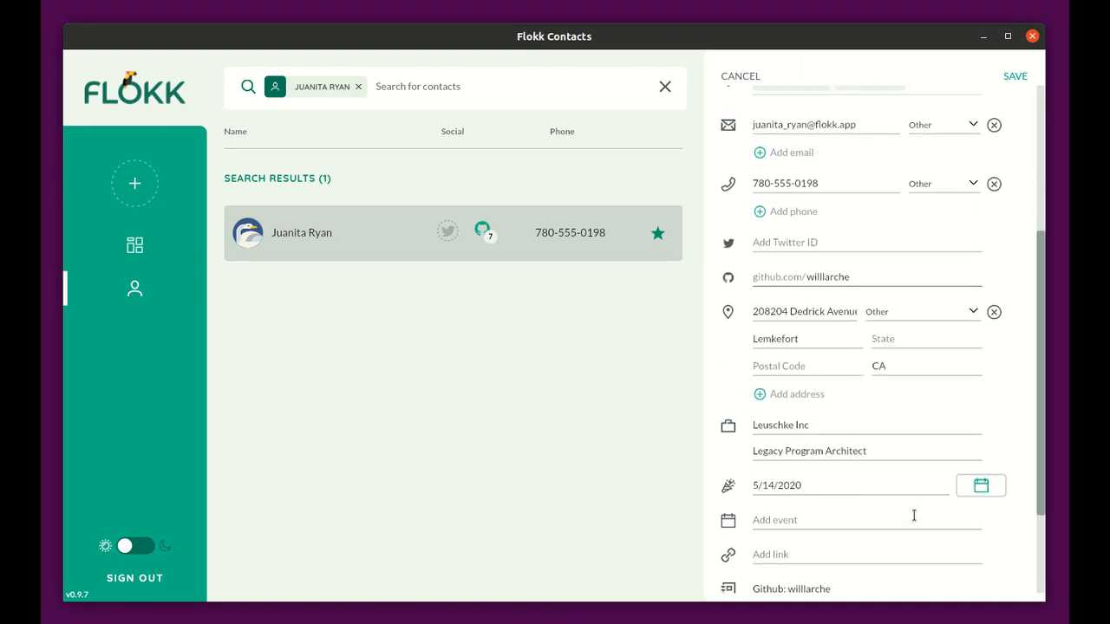
pyautogui.scroll(-3)
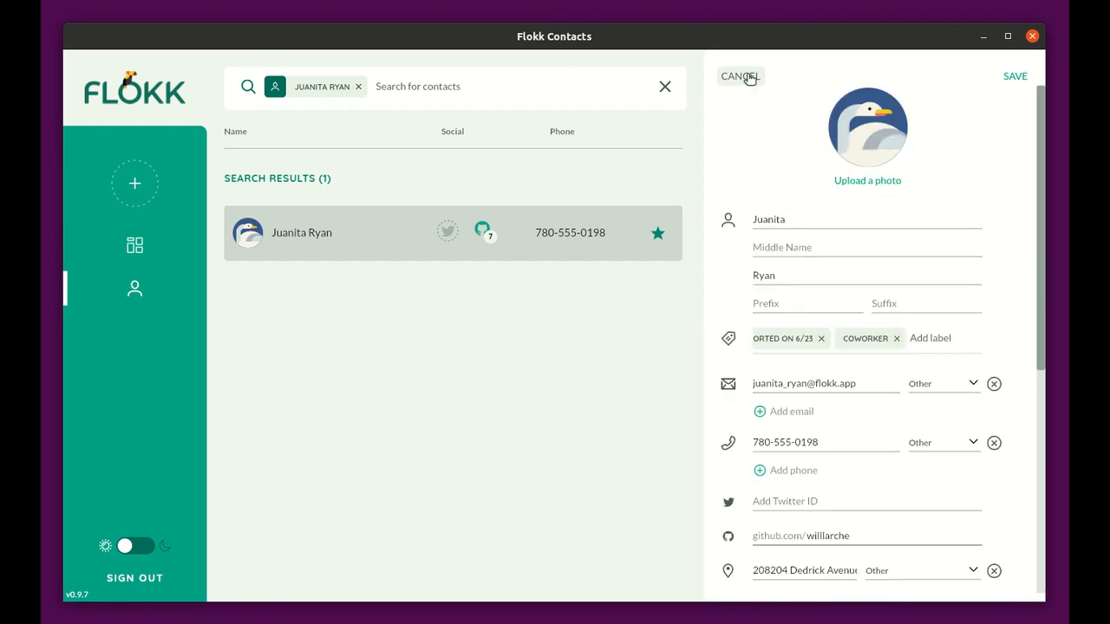
pyautogui.click(739, 76)
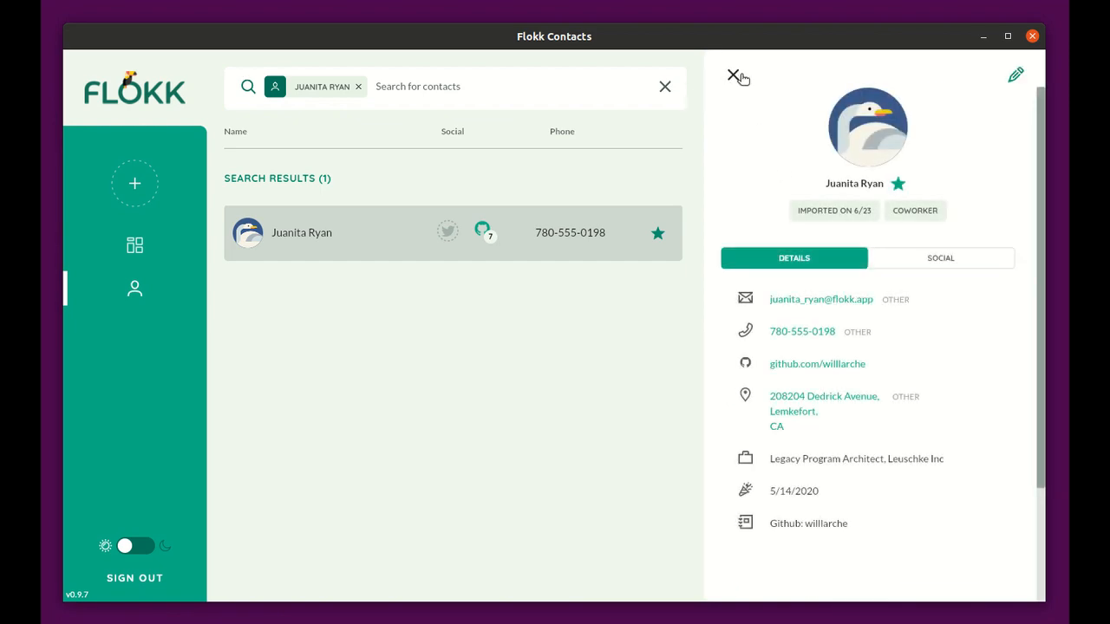
pyautogui.click(739, 78)
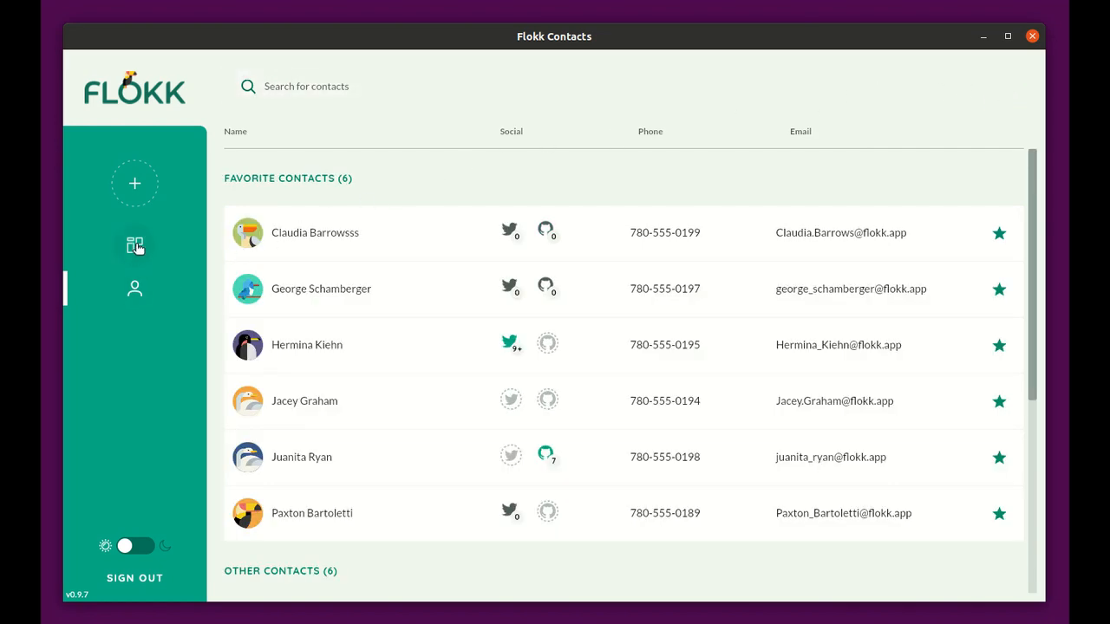
# - Filter contacts by the COWORKER label via 'cowo', then clear the filter and return to the dashboard
pyautogui.click(136, 247)
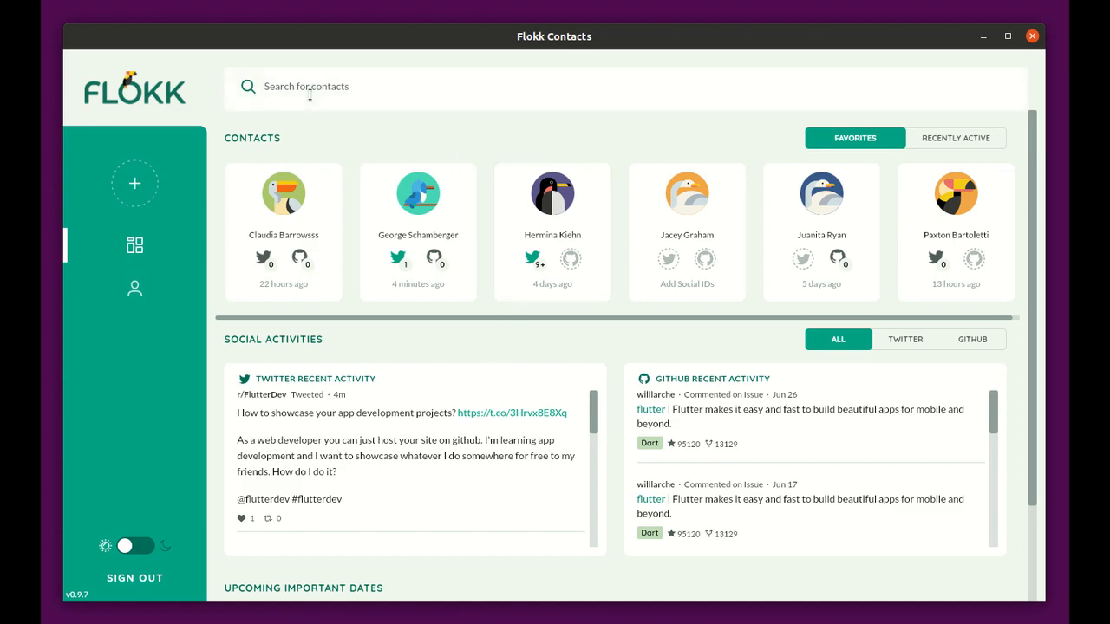
pyautogui.write('cowo')
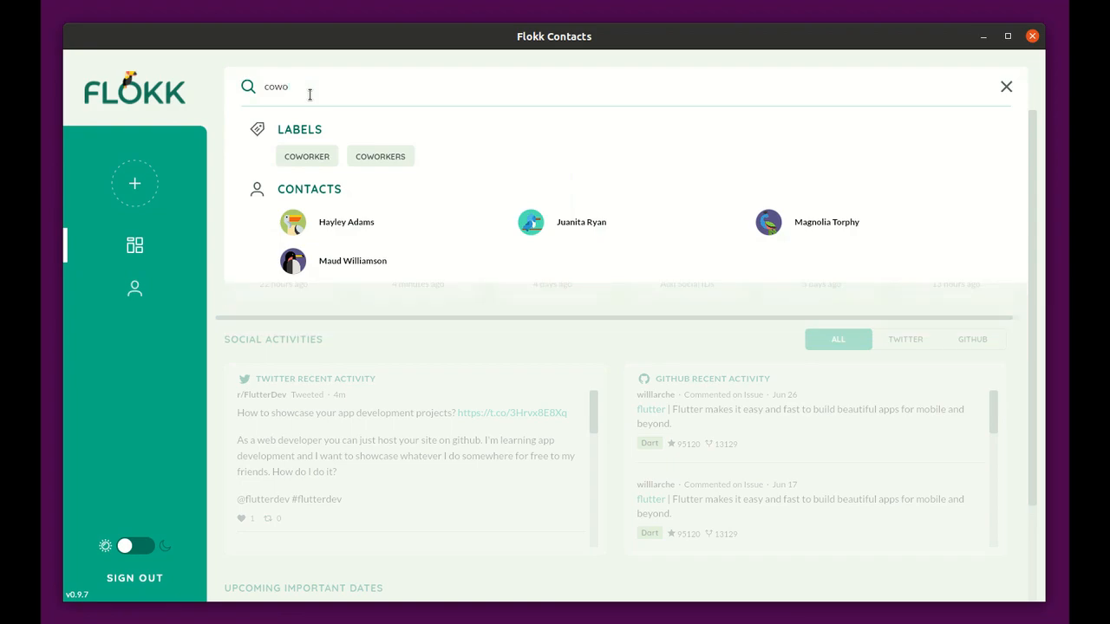
pyautogui.click(307, 156)
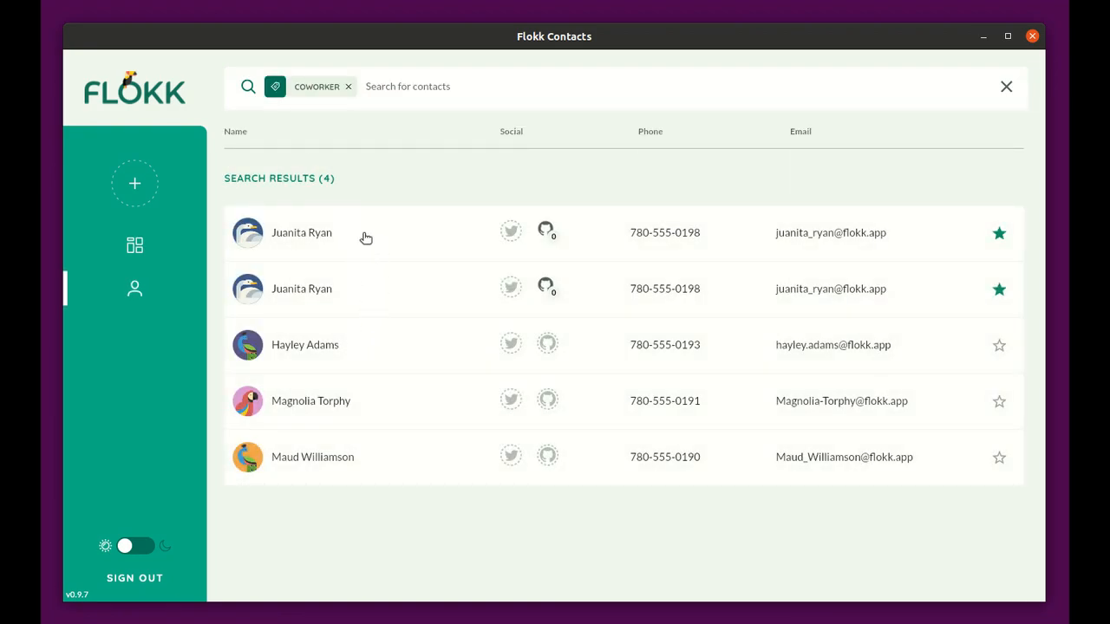
pyautogui.moveTo(350, 90)
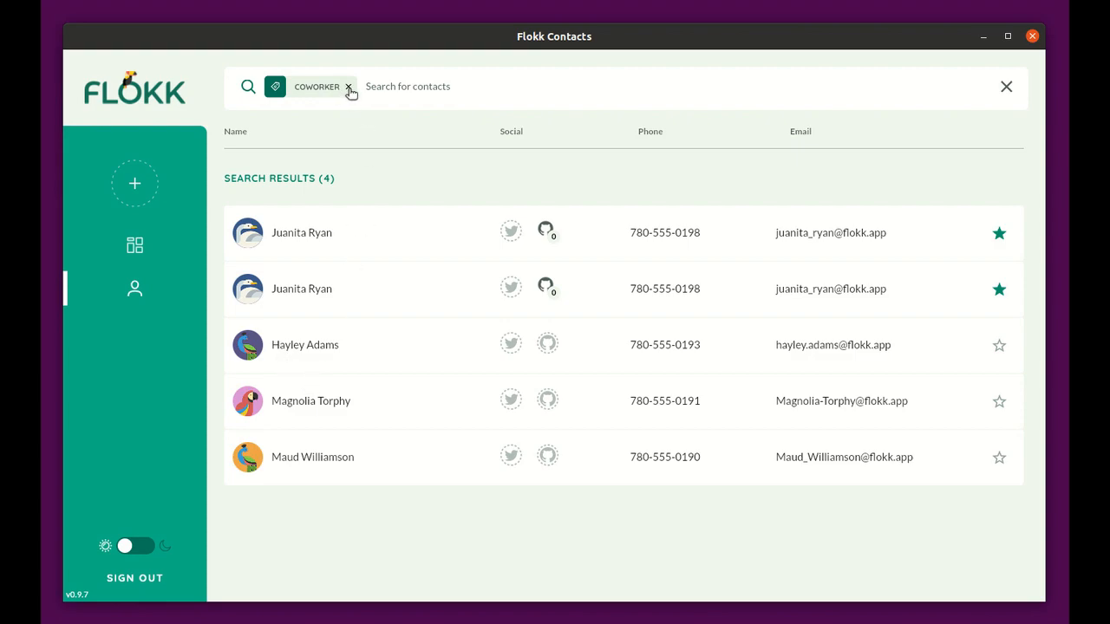
pyautogui.click(347, 87)
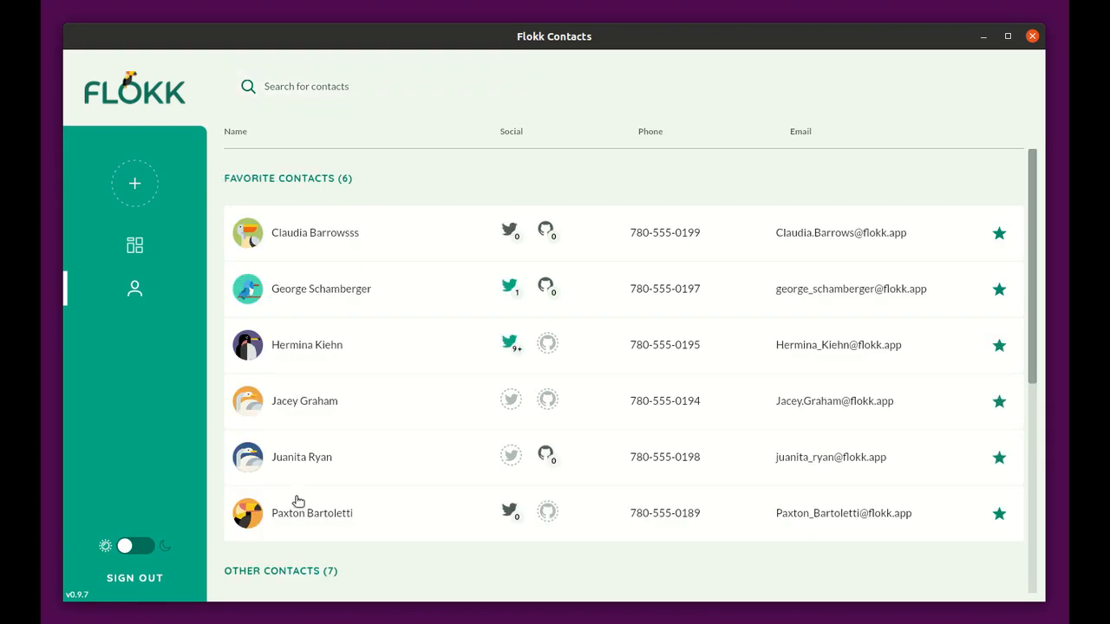
pyautogui.moveTo(161, 364)
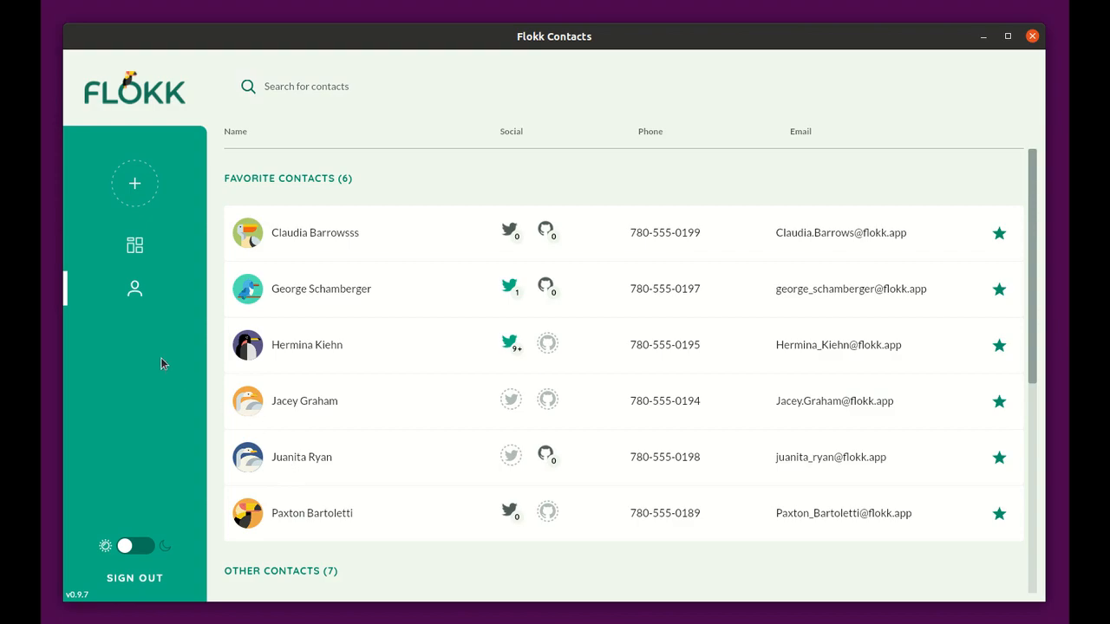
pyautogui.click(135, 246)
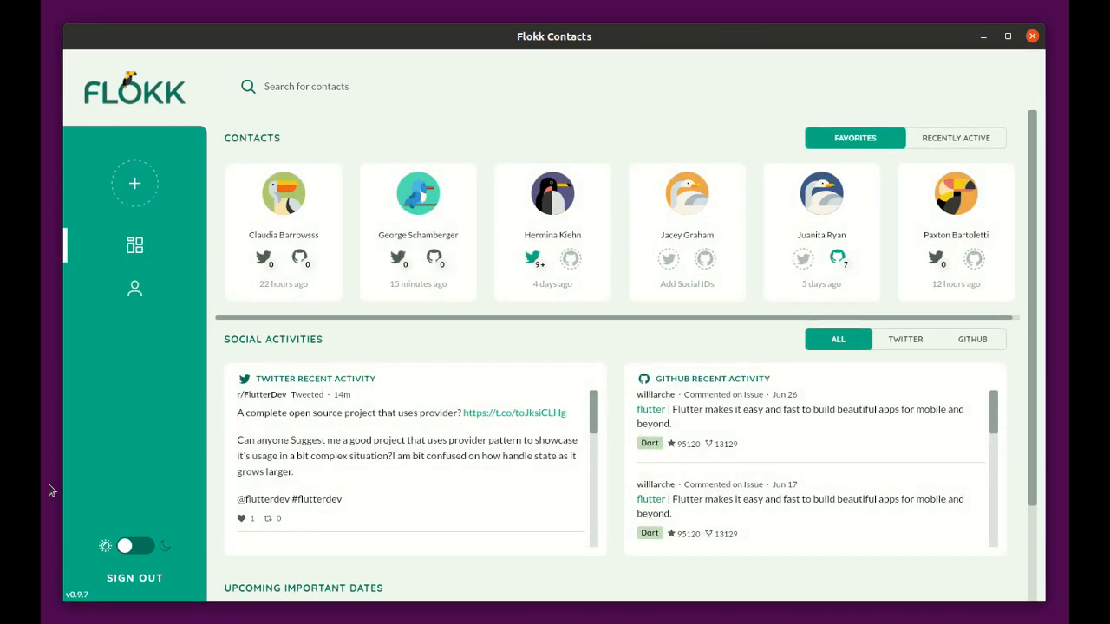
# - Turn on the dark theme from the sidebar toggle and scroll the Twitter activity feed
pyautogui.click(136, 545)
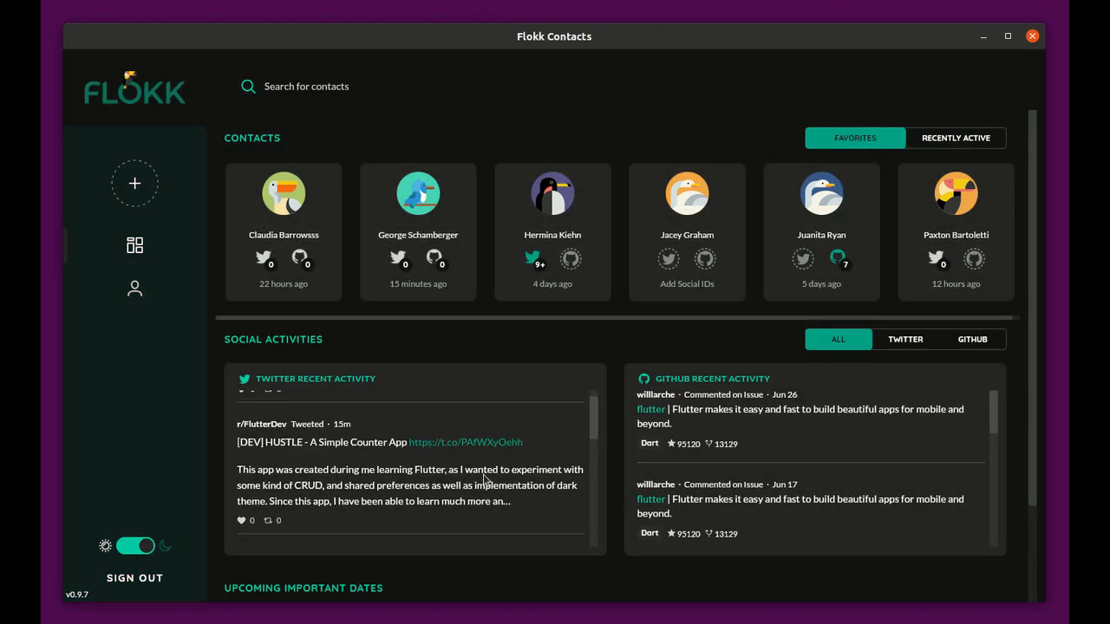
pyautogui.scroll(-3)
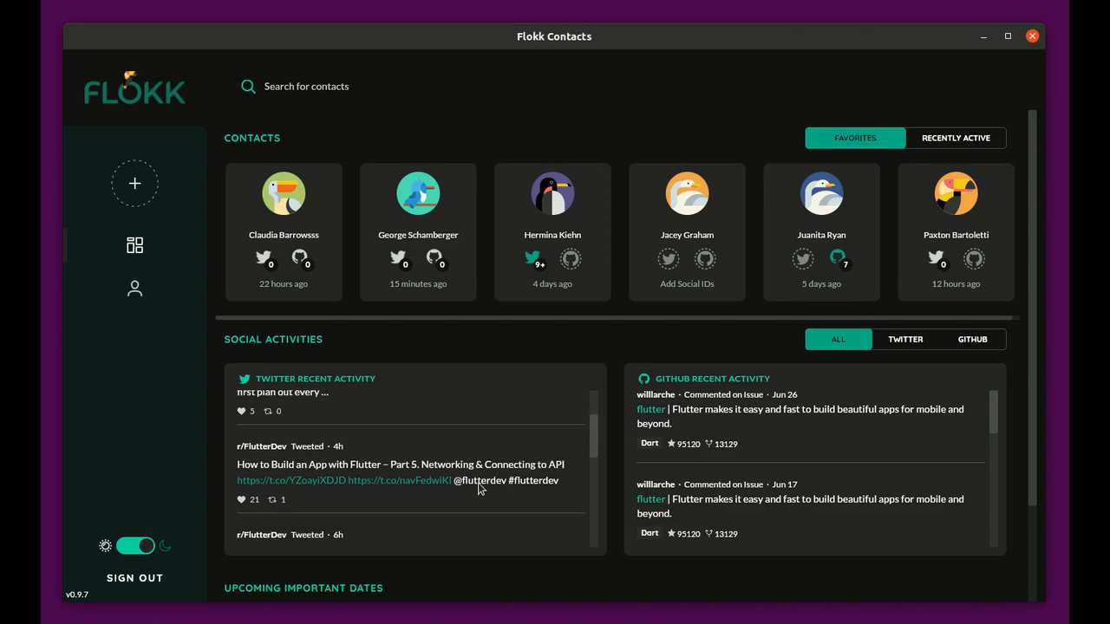